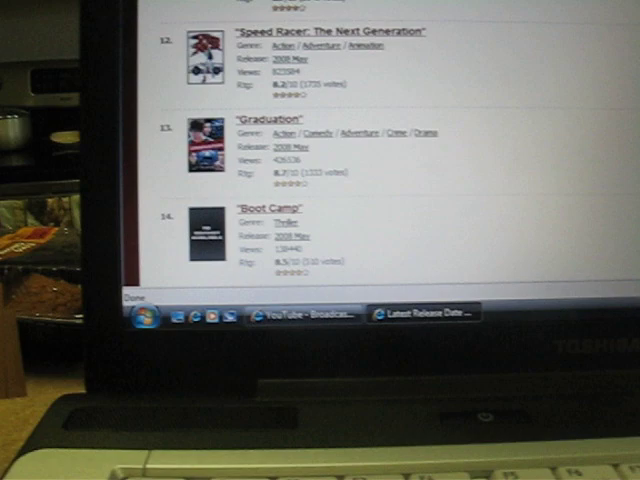
scroll(down, 3)
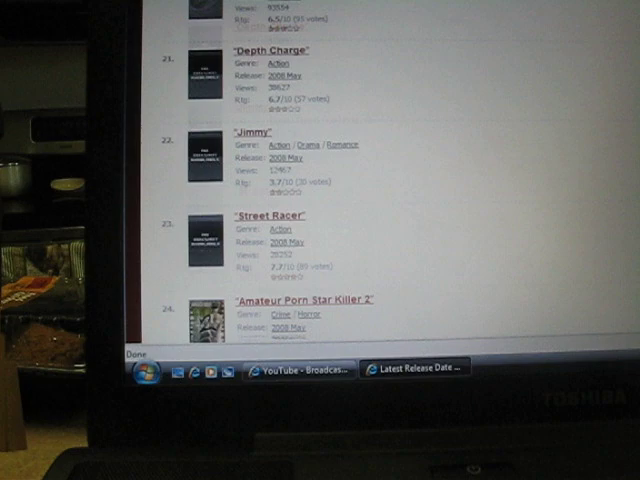